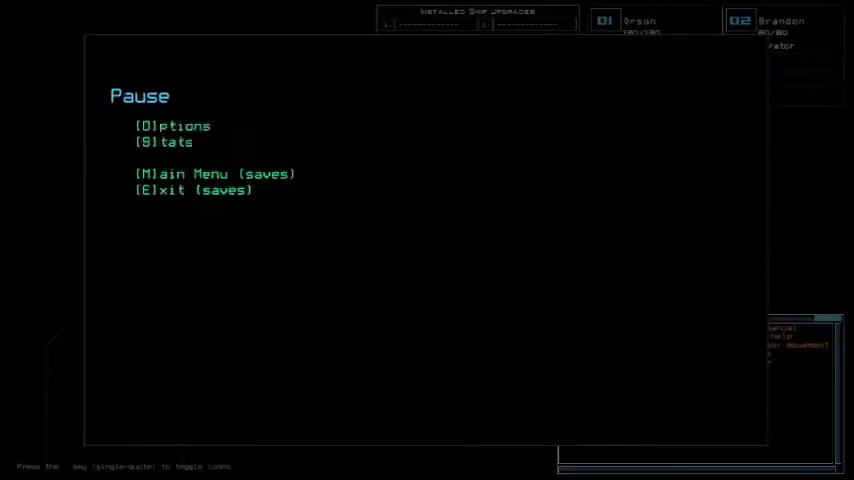
Resume the mission from the pause menu and run a 'scan' of the docked derelict.
key("Escape")
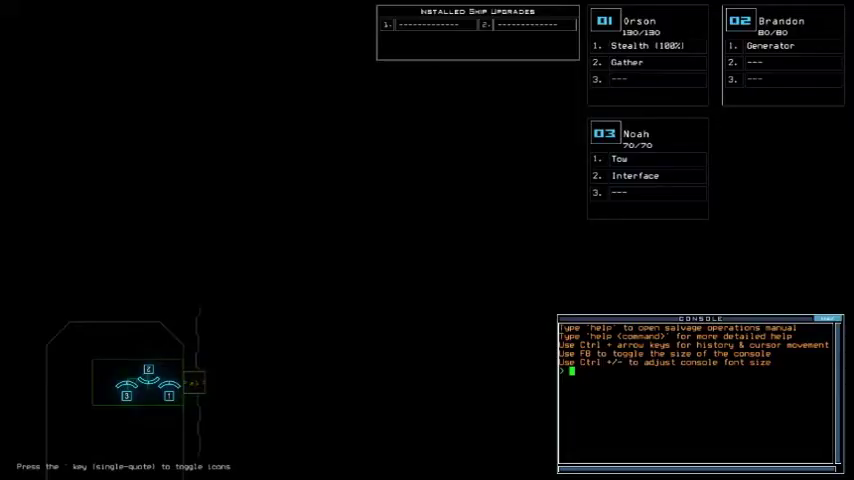
key("Escape")
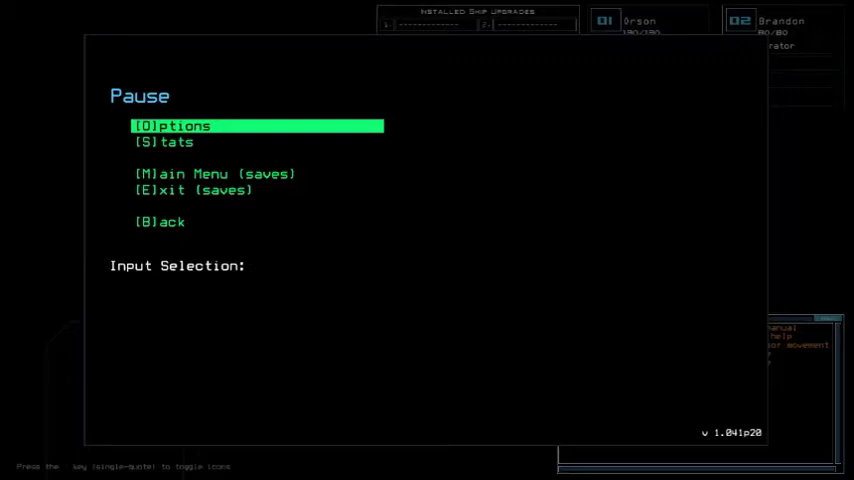
key("Escape")
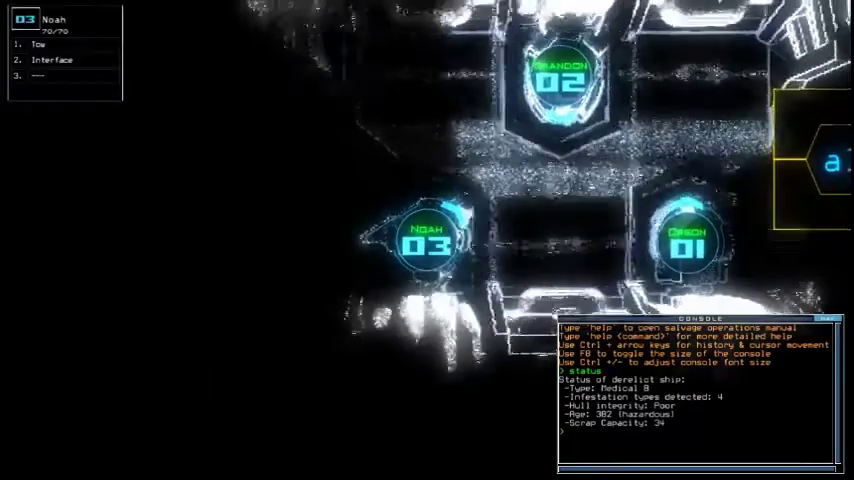
type("scan")
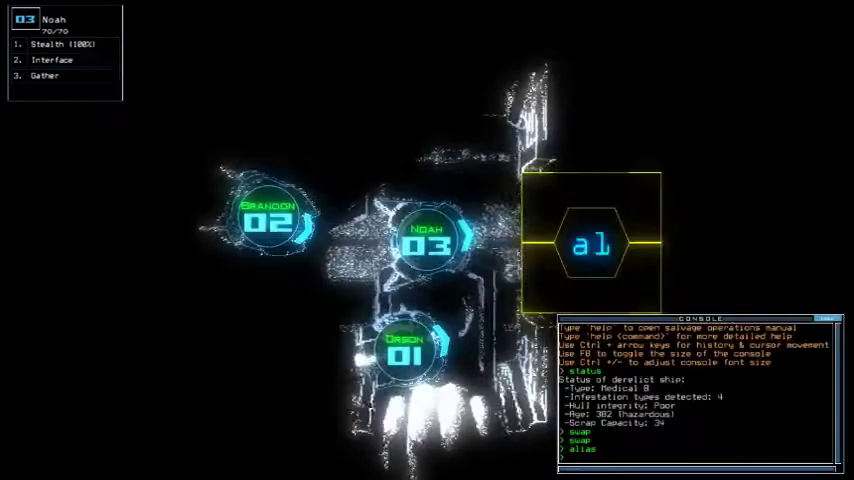
type("mw")
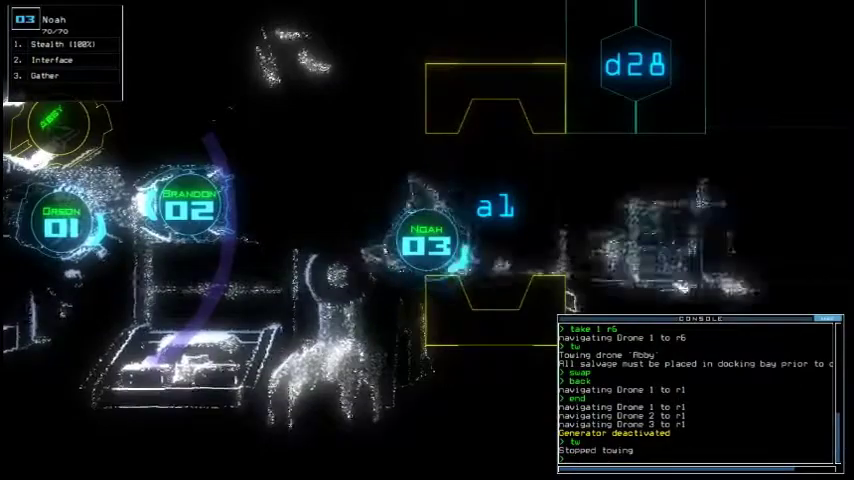
Toggle door d14 twice via the console while the drones advance.
key("'")
type("d4")
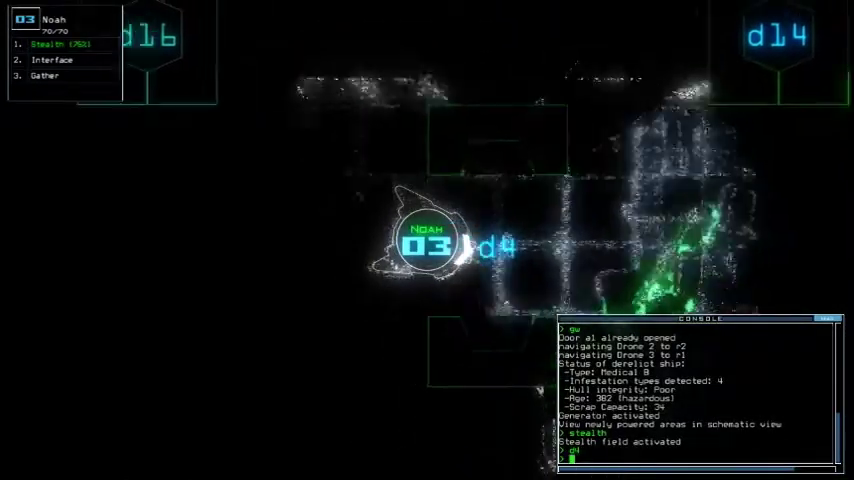
type("d14:d14")
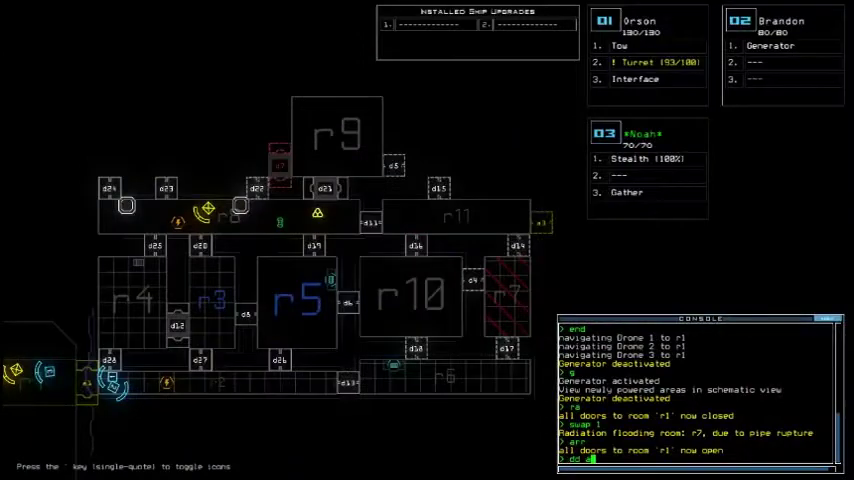
Issue the 'dd a3' console command to move the drones toward the next area.
type("dd a3")
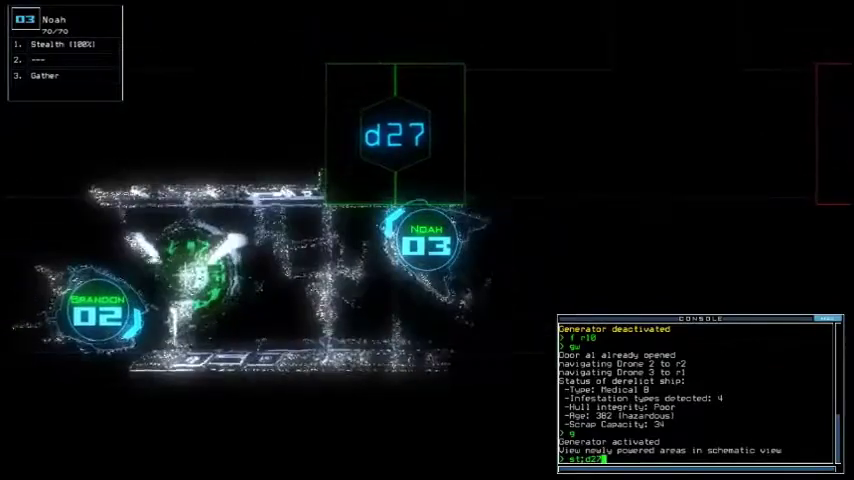
Run the 'st:d27' command targeting door d27 beside Brandon and Noah.
type("st:d27")
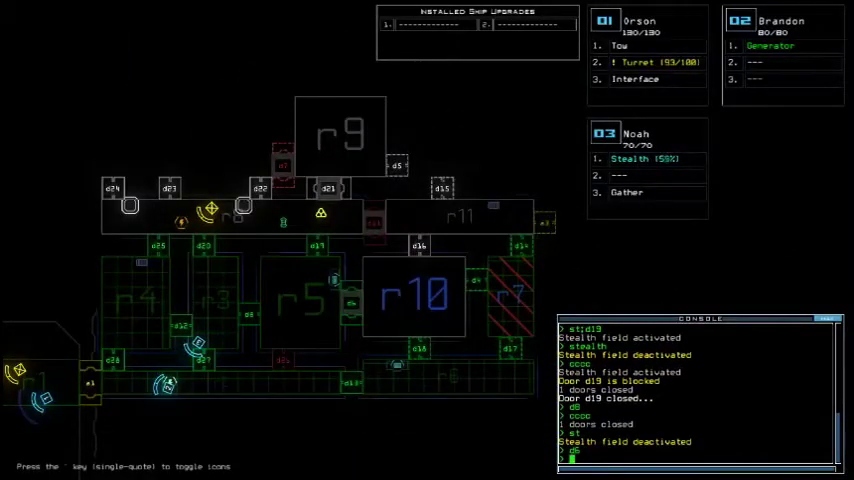
Enter 'fr' to switch to drone 03's close-up camera feed.
type("fr")
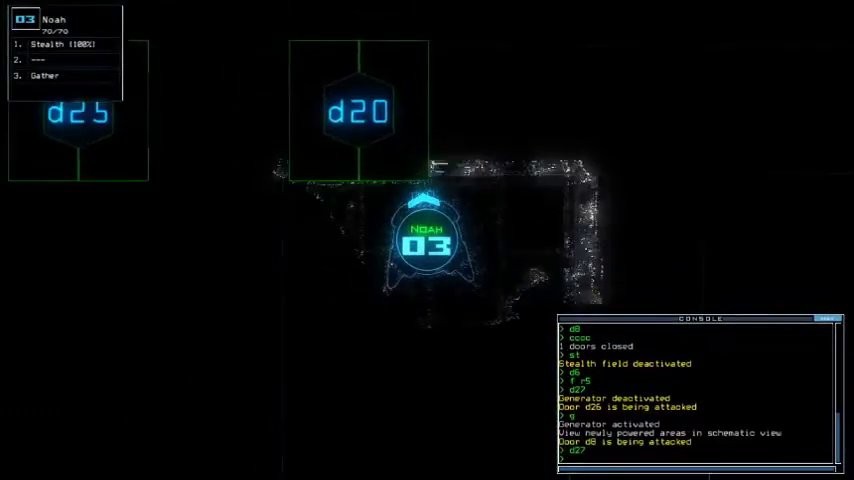
Submit the queued navigate command sending drones 02 and 03 to room r1.
key("'")
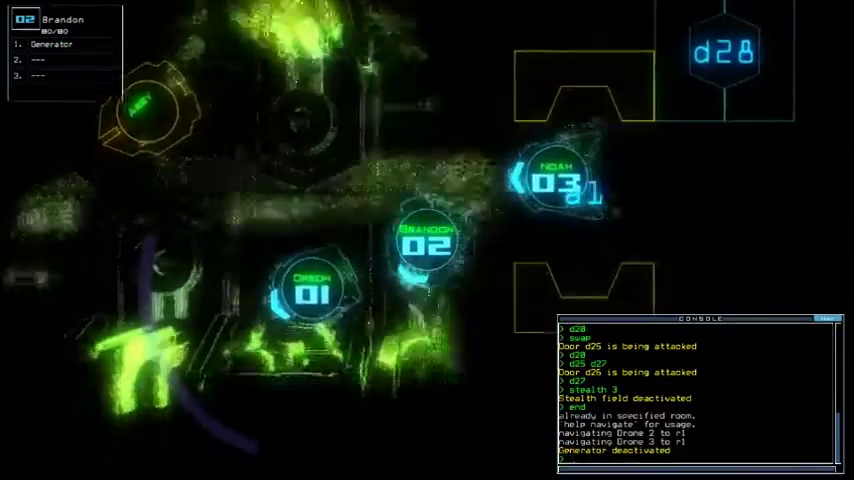
key("'")
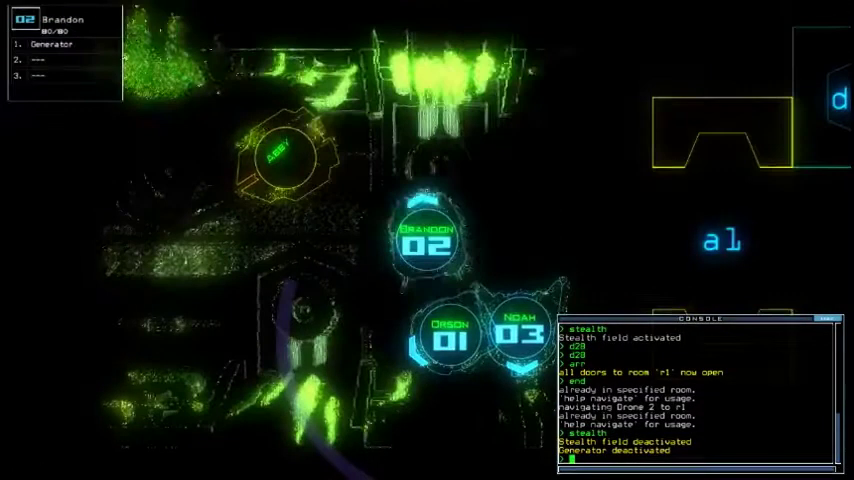
Confirm the generator/stealth command and toggle door d20.
key("'")
type("st;d28")
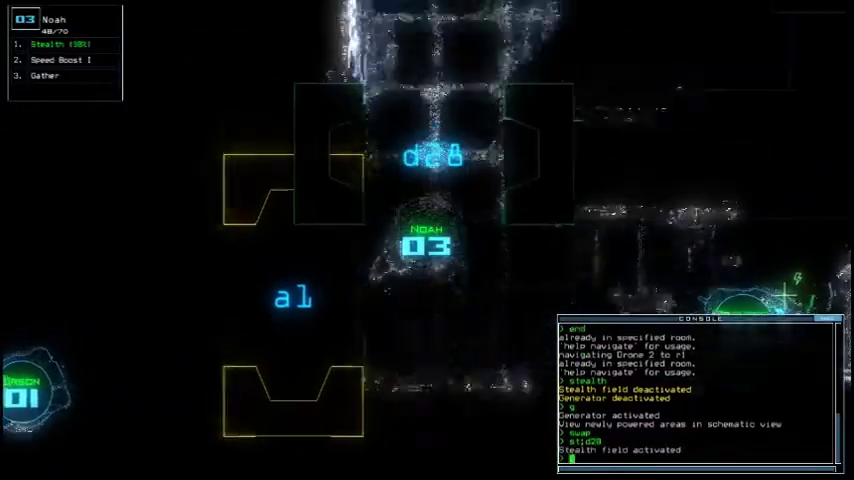
type("d20")
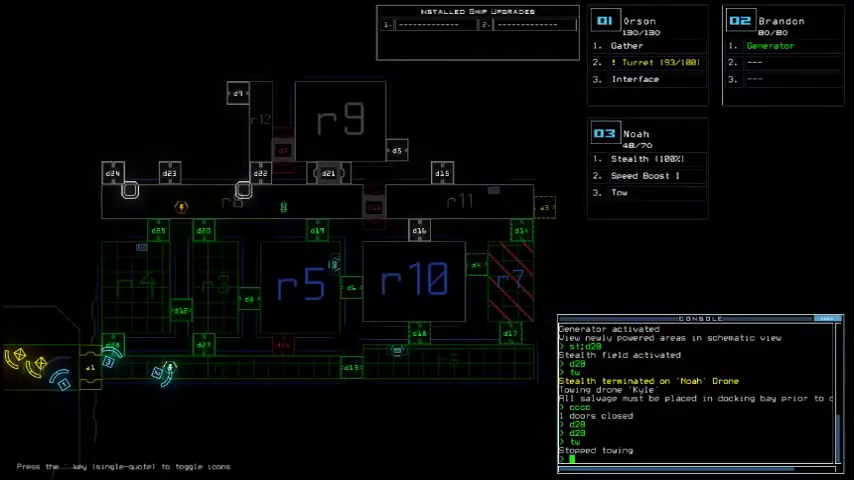
Toggle door d8 twice to seal the drones' position.
type("d8 d8")
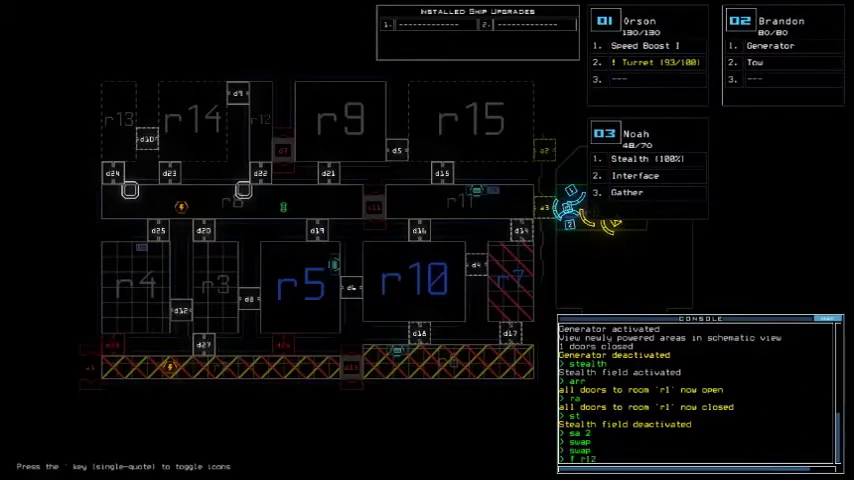
Set the route r12, r9, r3, r4 for the drones back toward the airlock.
type("r r12 r9 r3 r4")
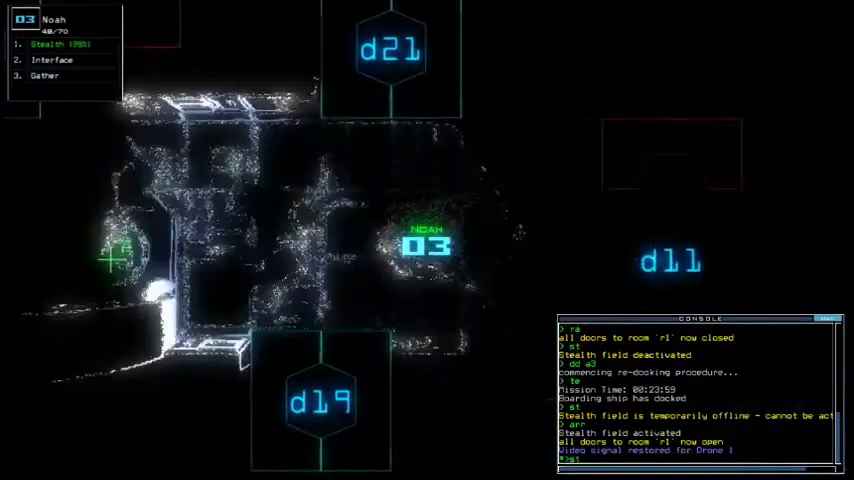
Dismiss the overlay with Escape before sending Brandon to Noah's room.
key("Escape")
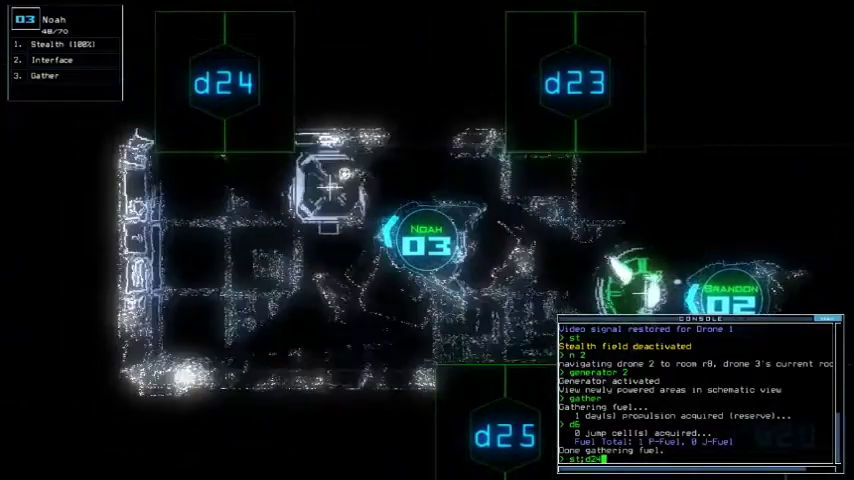
Cloak the drones with stealth while opening and closing room r1's doors, then drop stealth.
key("'")
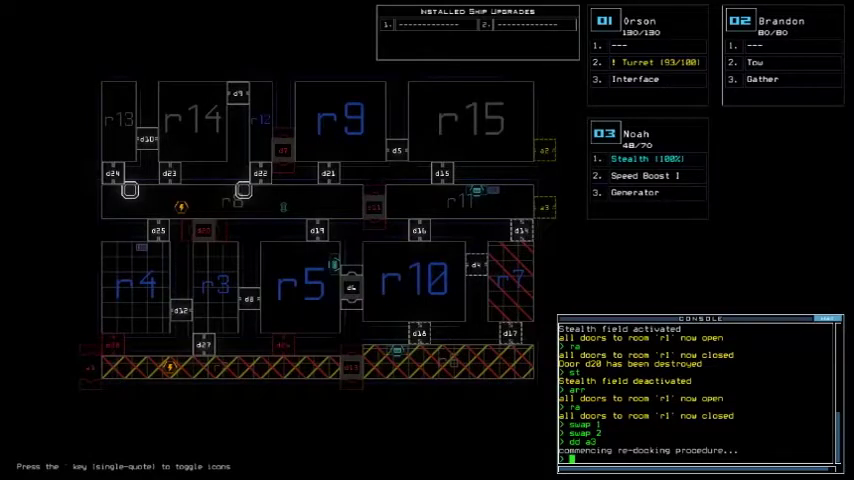
key("Escape")
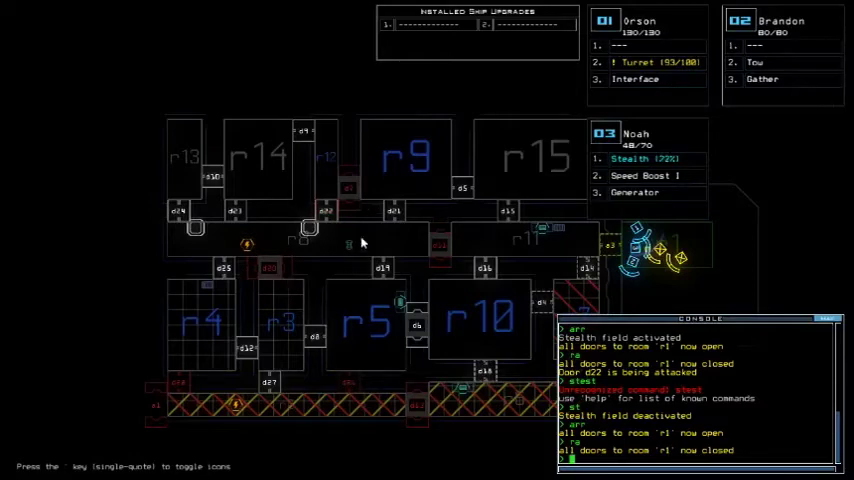
mouse_move(324, 48)
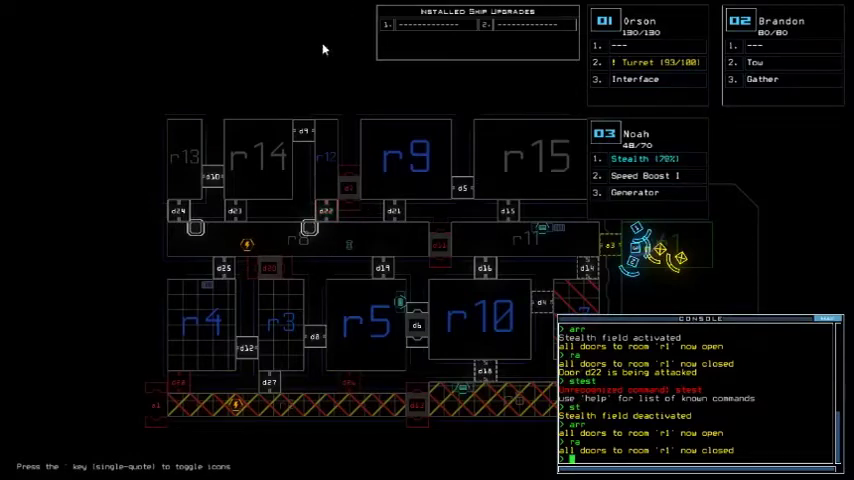